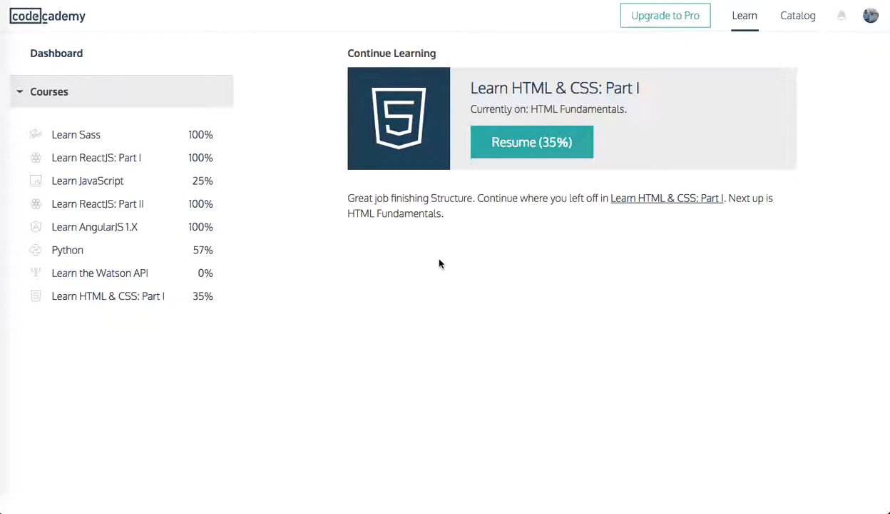
mouse_move(510, 277)
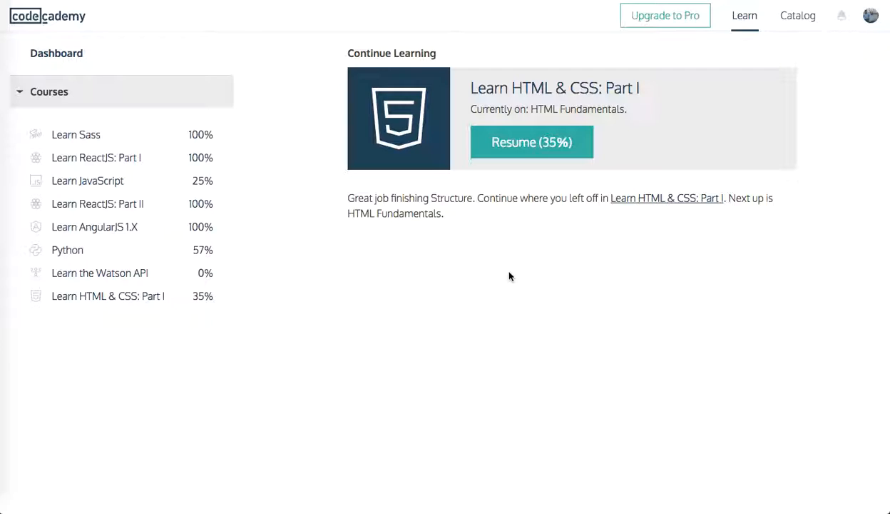
Open Learn HTML & CSS: Part I, expand Styling with CSS, and start Fonts.
left_click(109, 296)
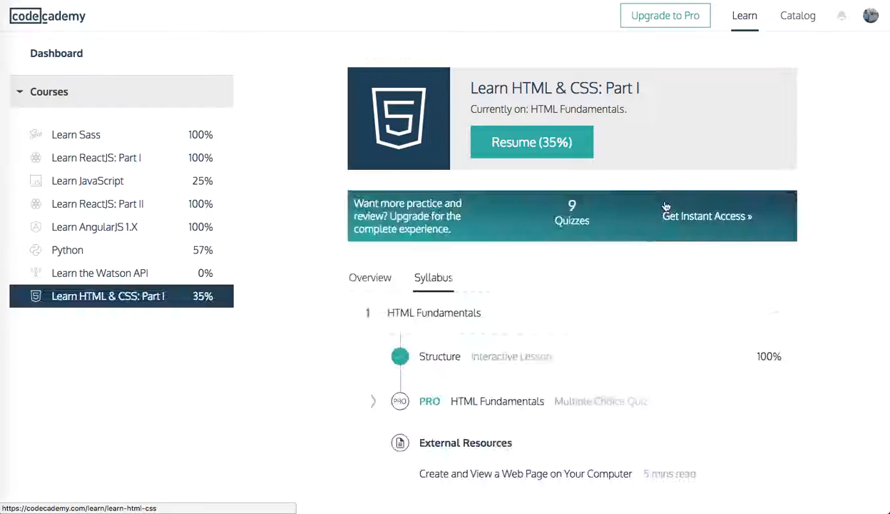
scroll("down", 3)
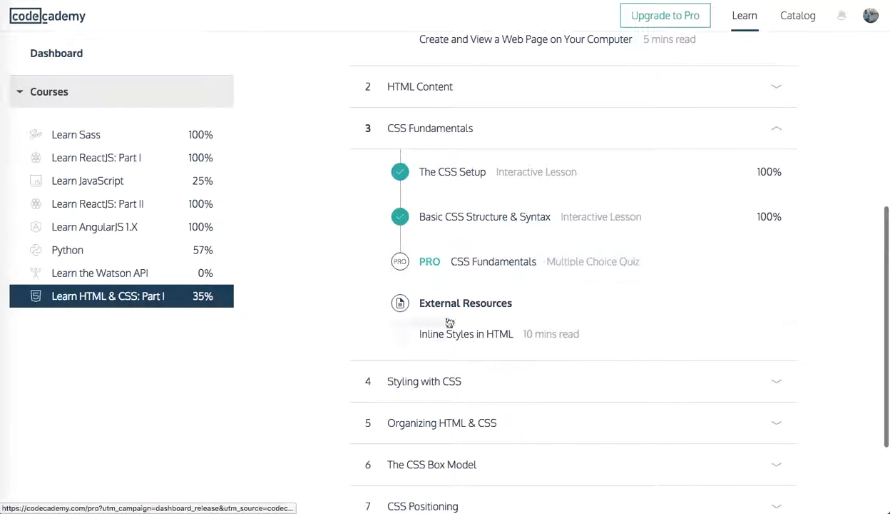
left_click(424, 381)
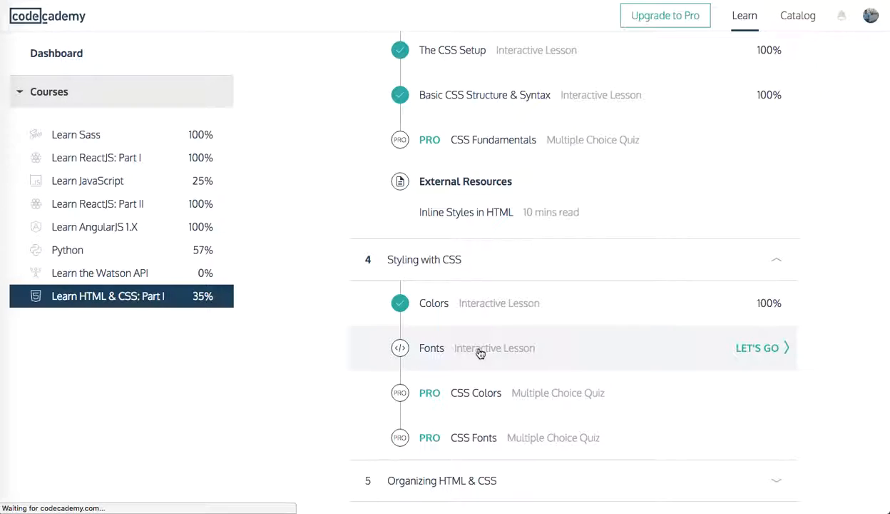
left_click(757, 347)
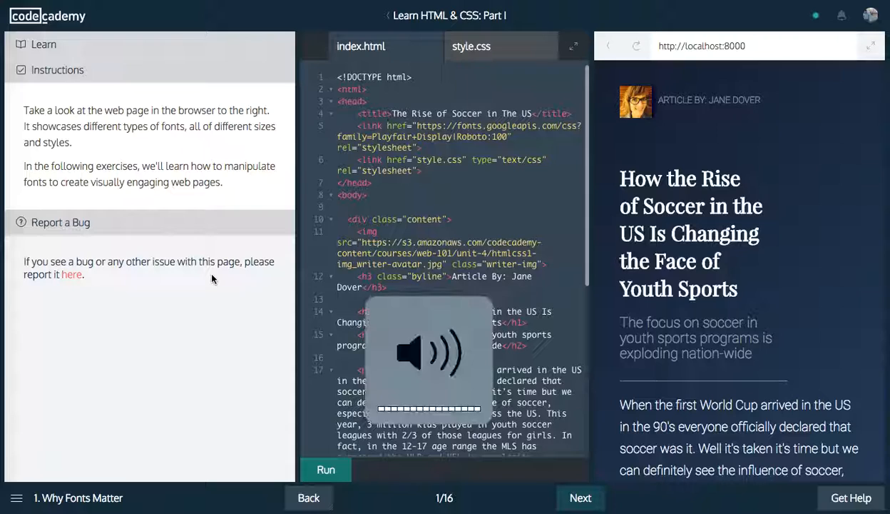
Review style.css for Why Fonts Matter, then advance to exercise 2, Font Family.
scroll("down", 3)
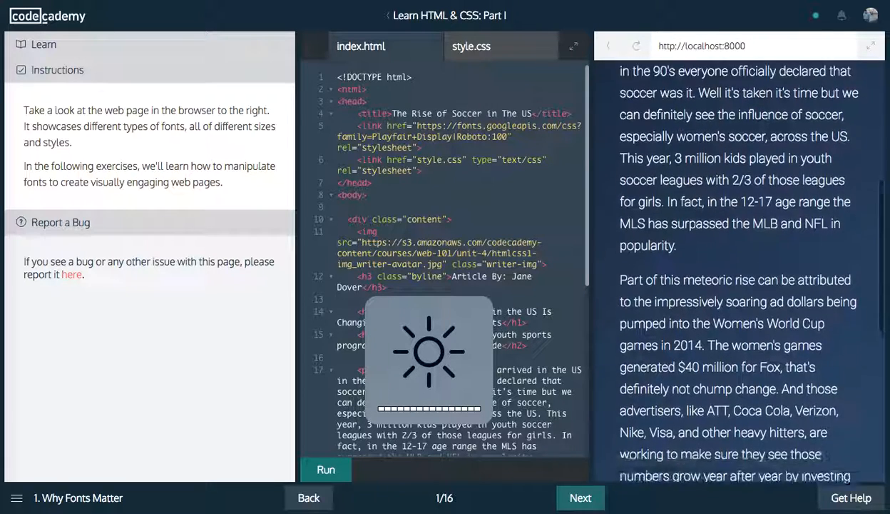
left_click(470, 45)
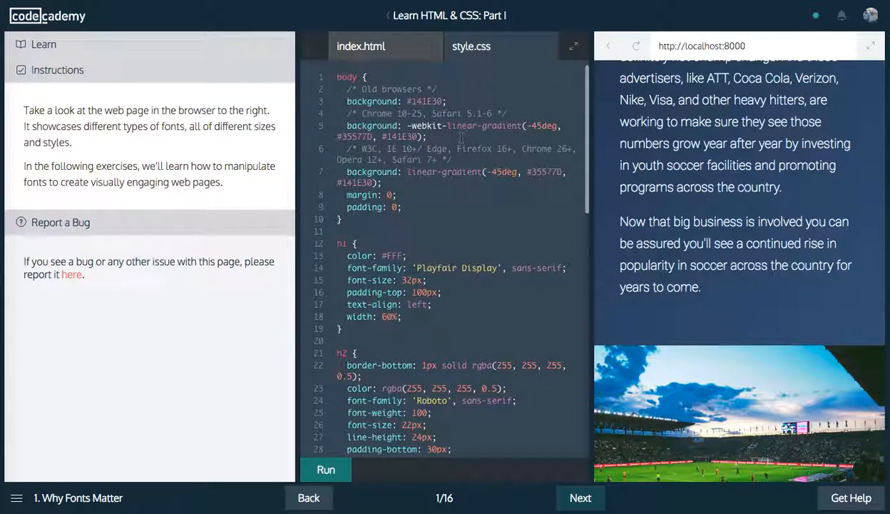
scroll("down", 3)
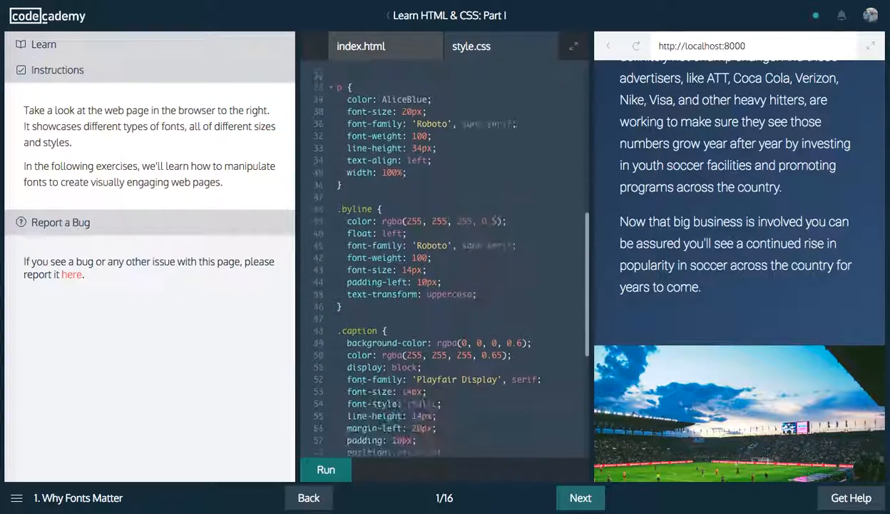
left_click(580, 497)
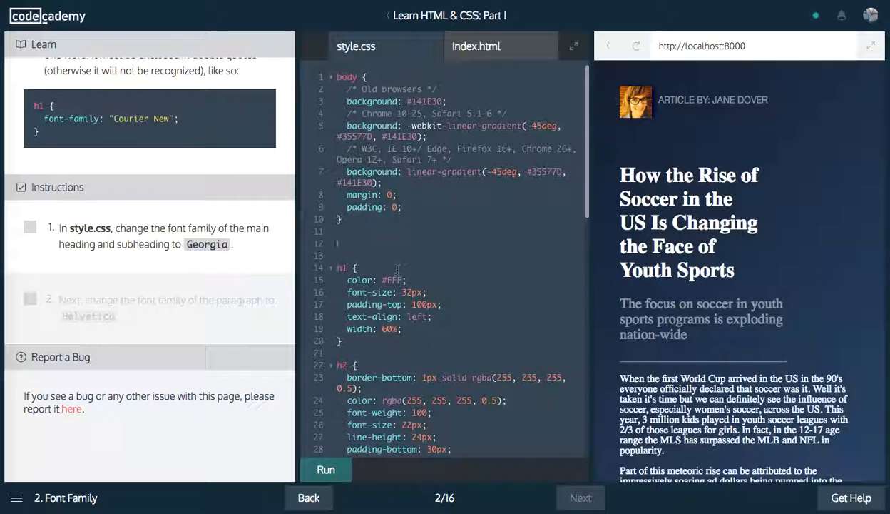
Give h1 and h2 the 'Georgia' font-family in style.css and run the check.
type("h1, h2 {")
type("font-family: '")
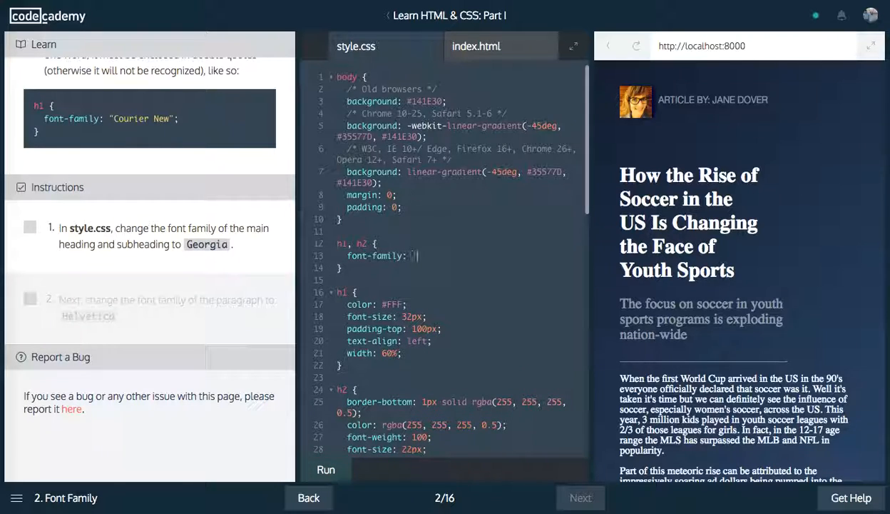
type("'Ge'")
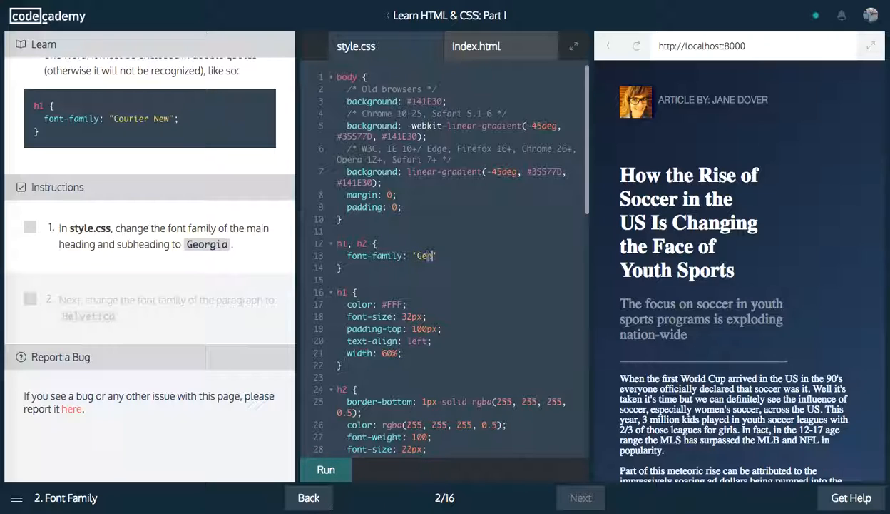
type("orgia';")
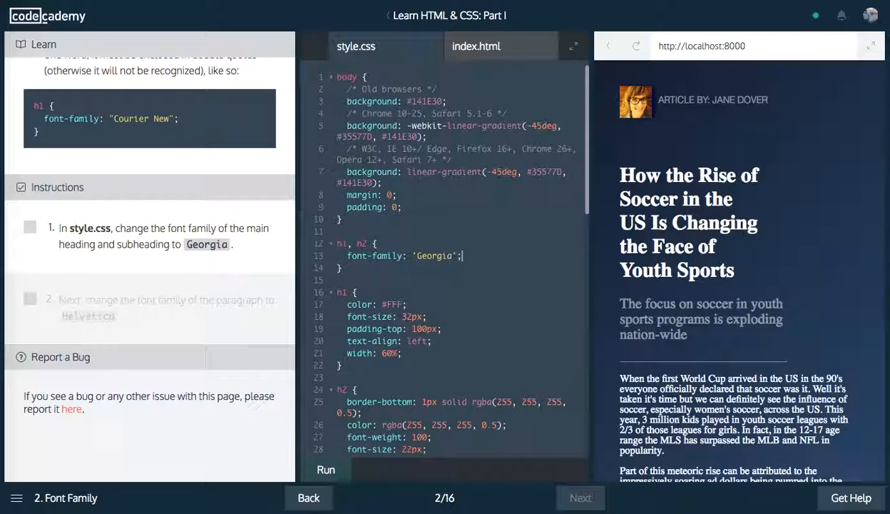
left_click(326, 469)
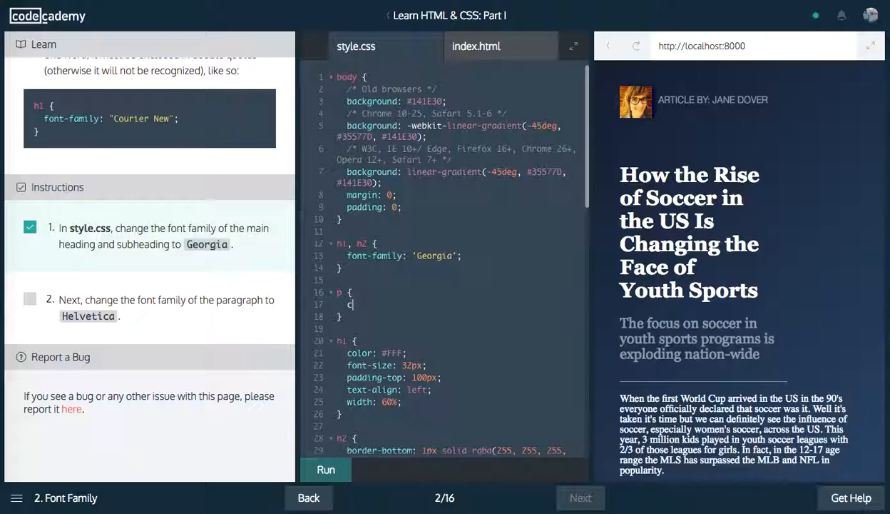
Give paragraphs the 'Helvetica' font-family and run the check.
type("ont-family:")
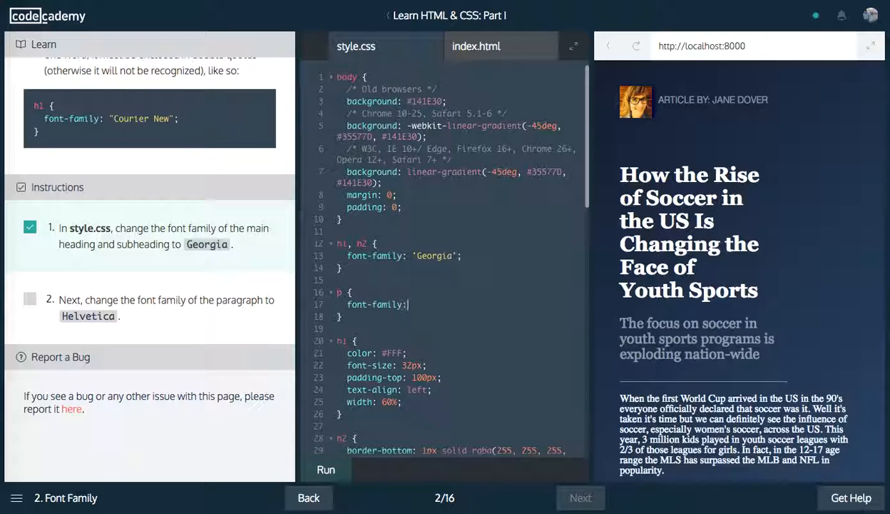
type("'Helvetica';")
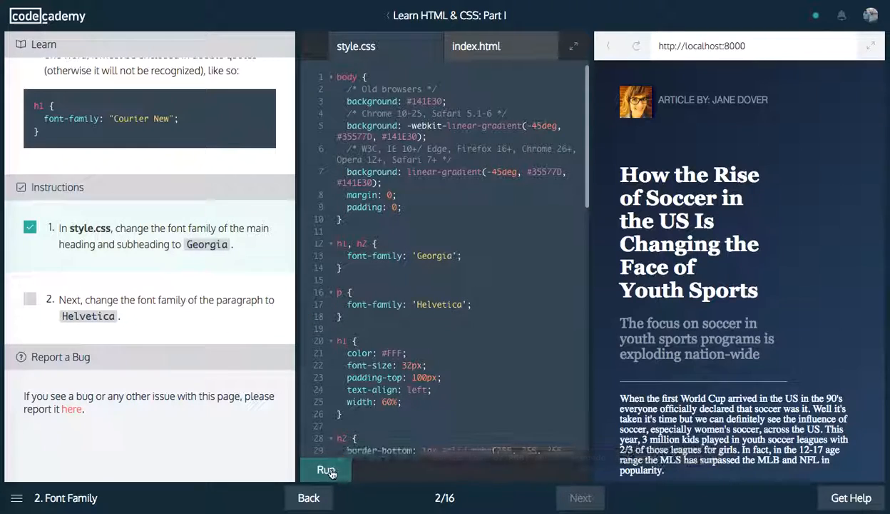
left_click(326, 469)
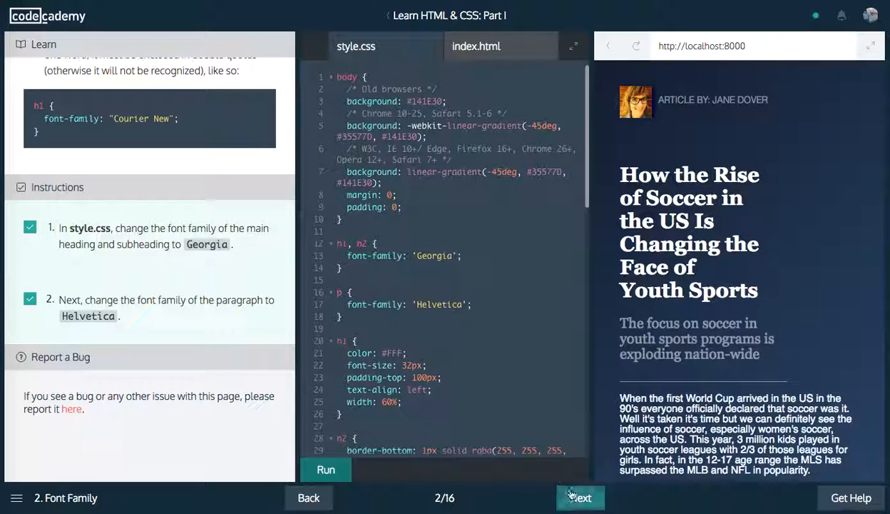
Read the Serif vs Sans-Serif explanation and advance to exercise 4, Fallback Fonts.
left_click(580, 498)
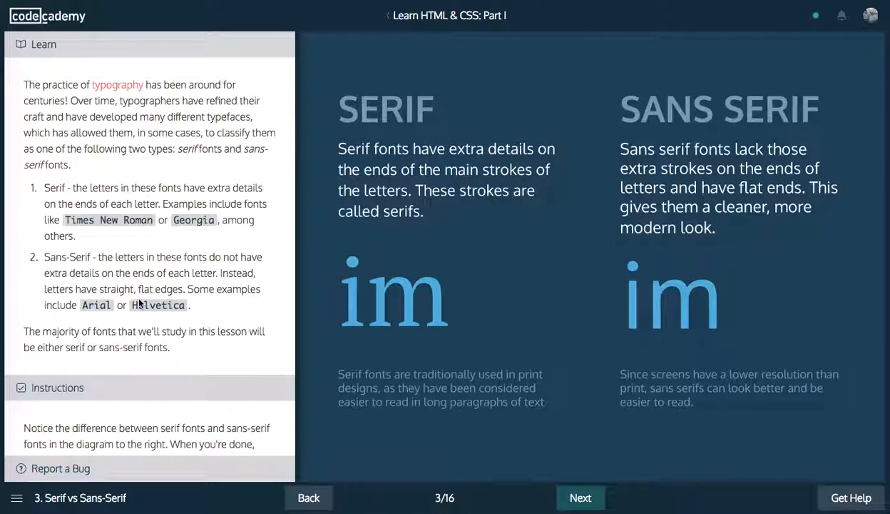
scroll("up", 3)
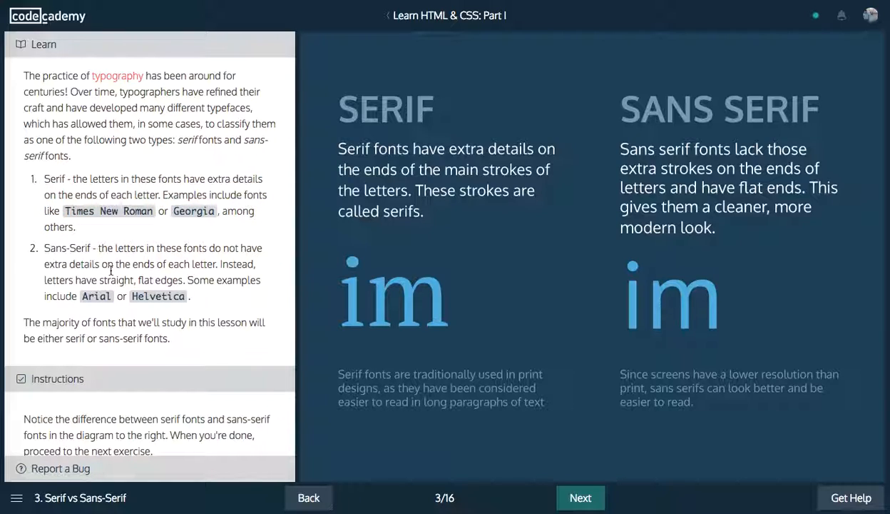
scroll("down", 3)
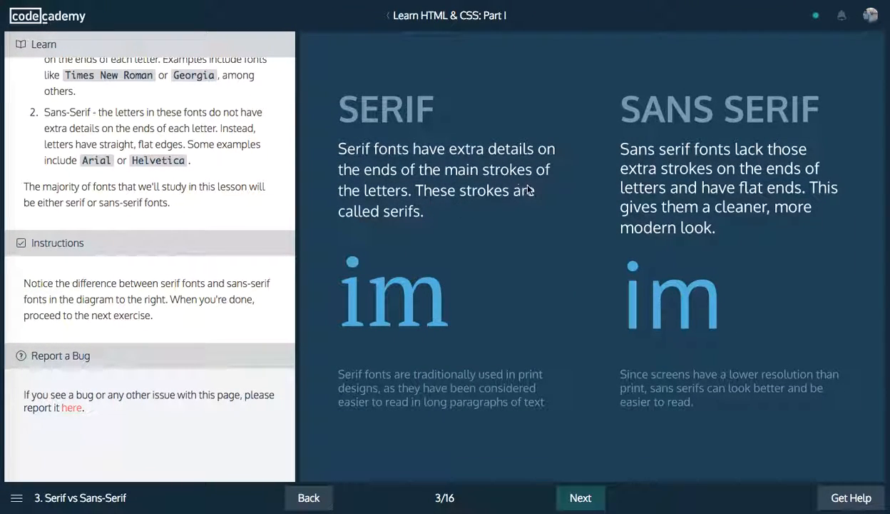
mouse_move(619, 321)
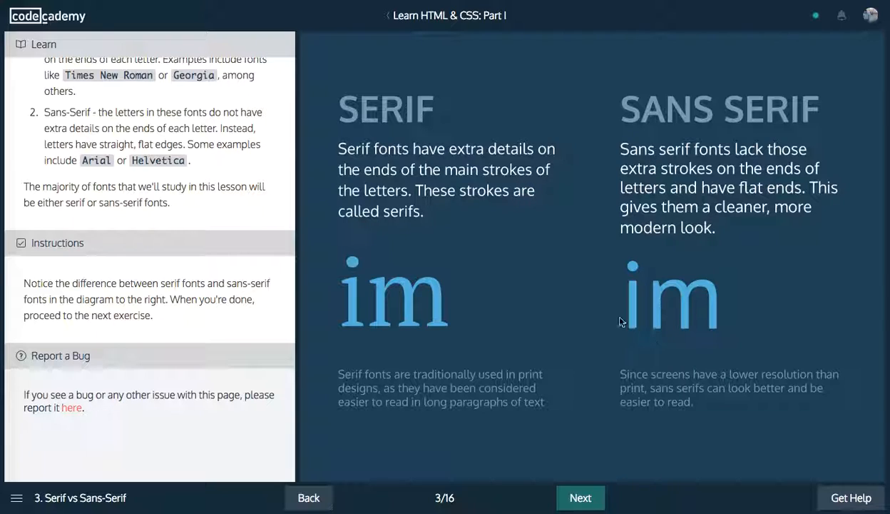
mouse_move(723, 181)
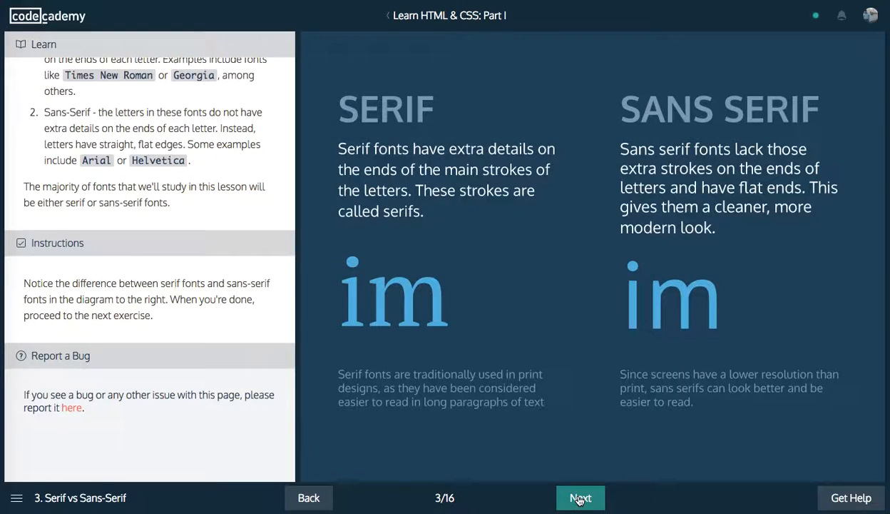
left_click(580, 497)
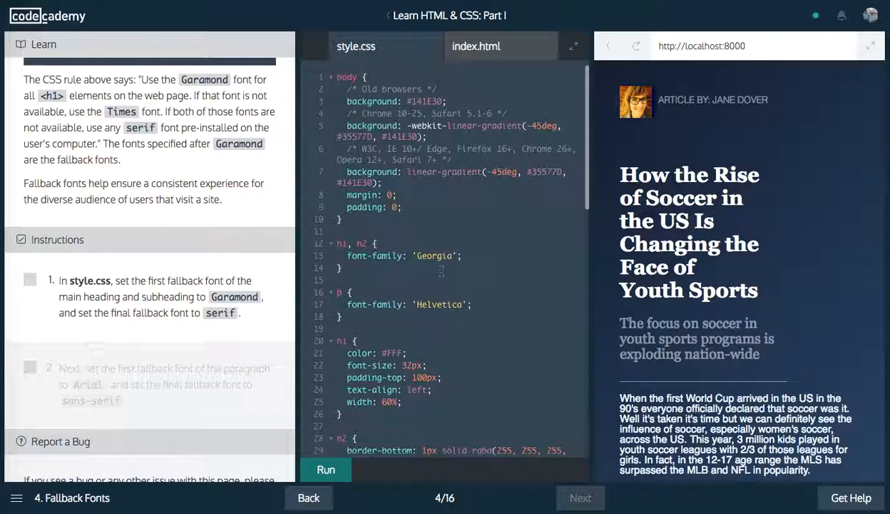
Add Garamond and serif fallbacks after Georgia for h1, h2, and run.
scroll("up", 3)
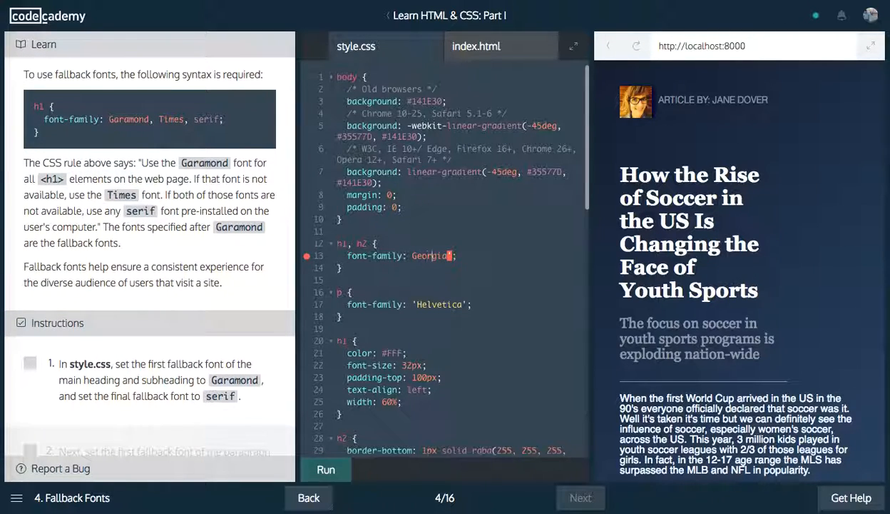
type(", Garamond,")
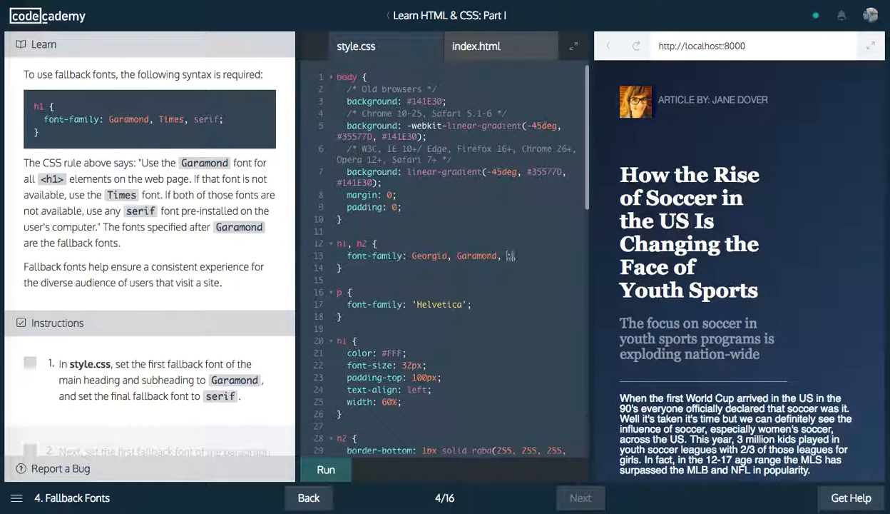
type("serif")
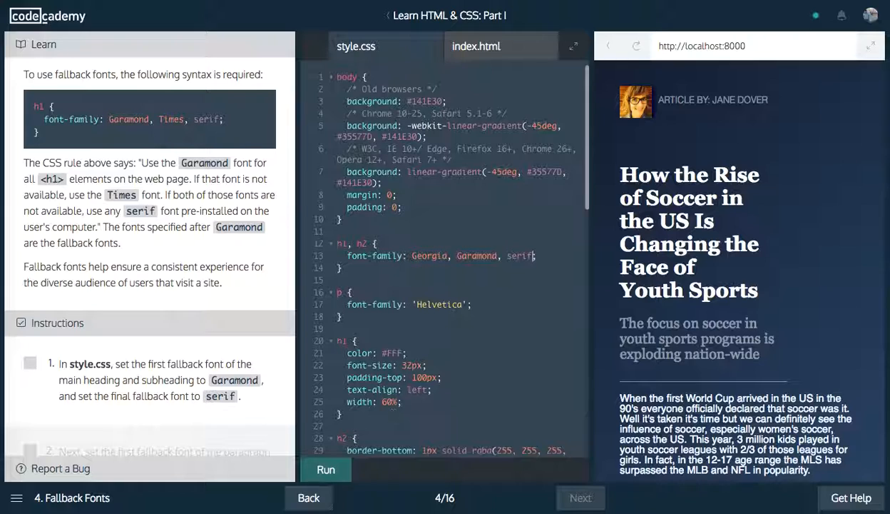
left_click(325, 469)
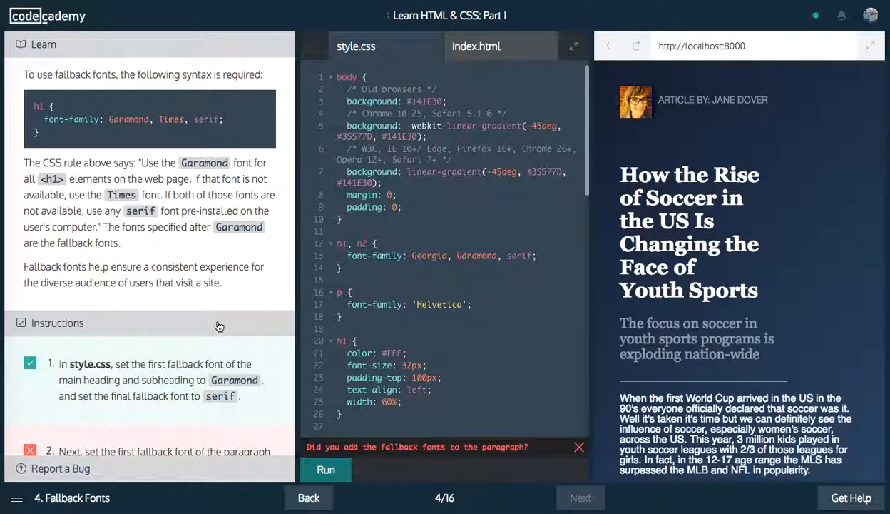
Add Arial and sans-serif fallbacks after Helvetica for paragraphs, and run.
scroll("down", 3)
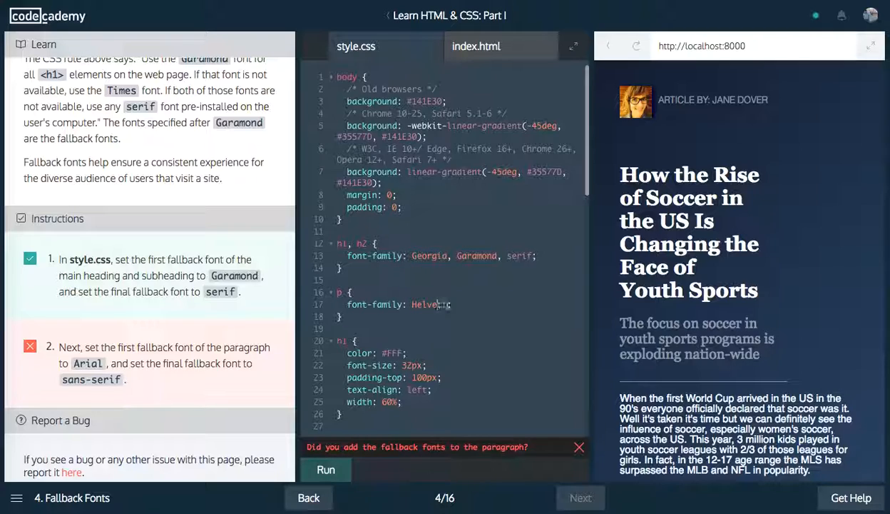
type(", Arial")
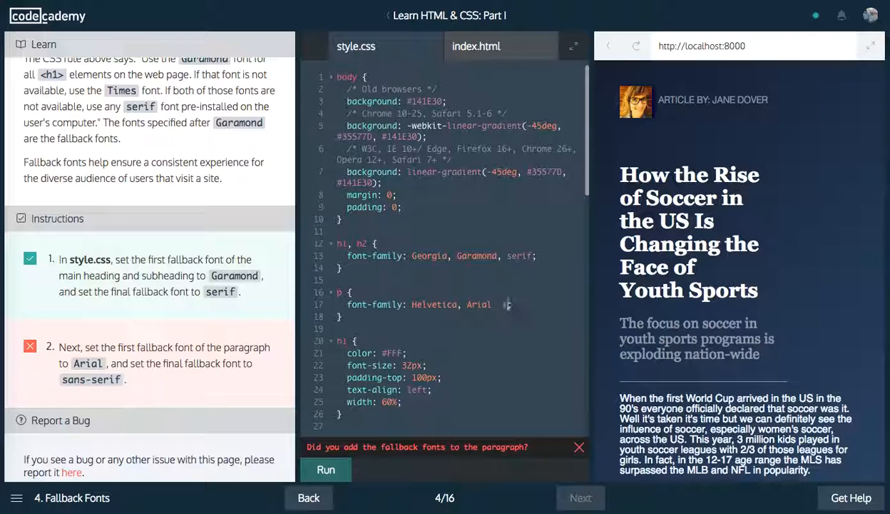
type(", sans-ser;")
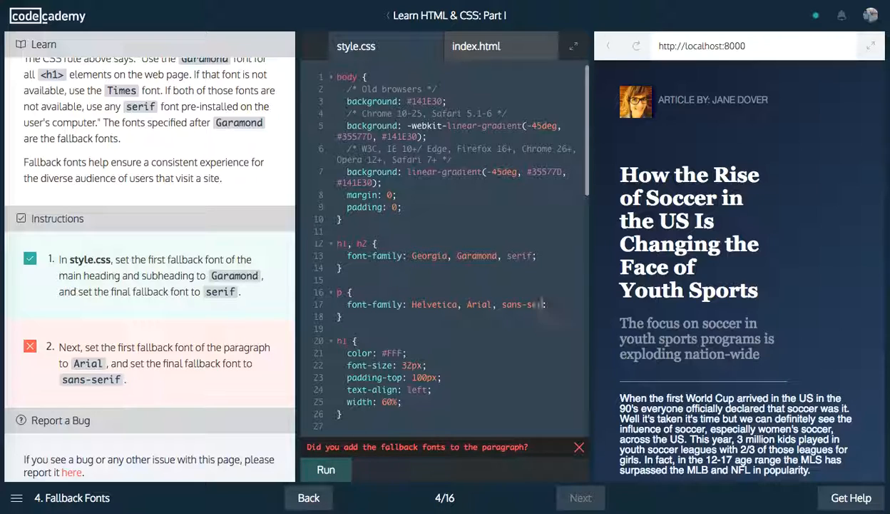
left_click(326, 469)
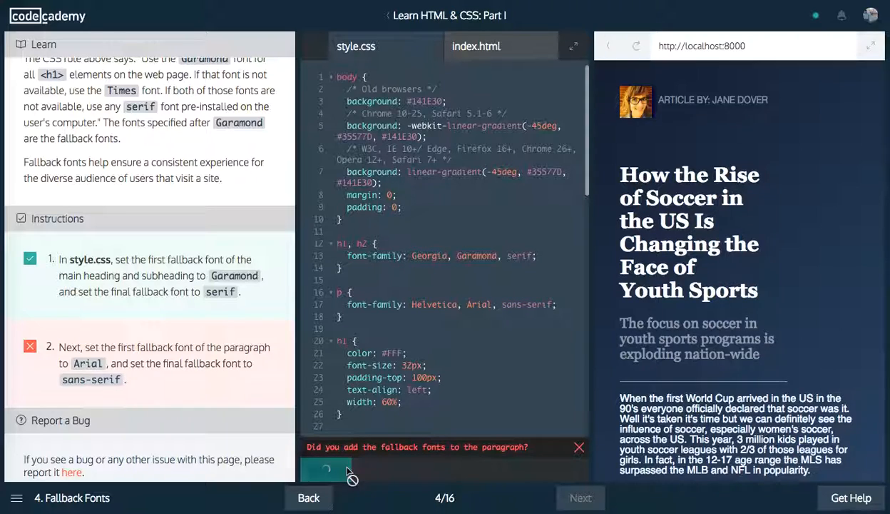
In the More Fonts exercise, add the Roboto Google Font link to index.html.
left_click(580, 497)
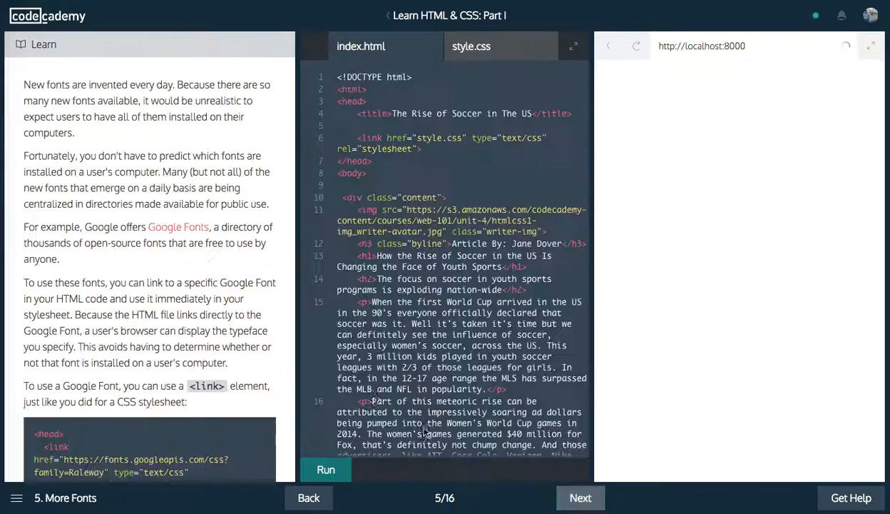
left_click(325, 470)
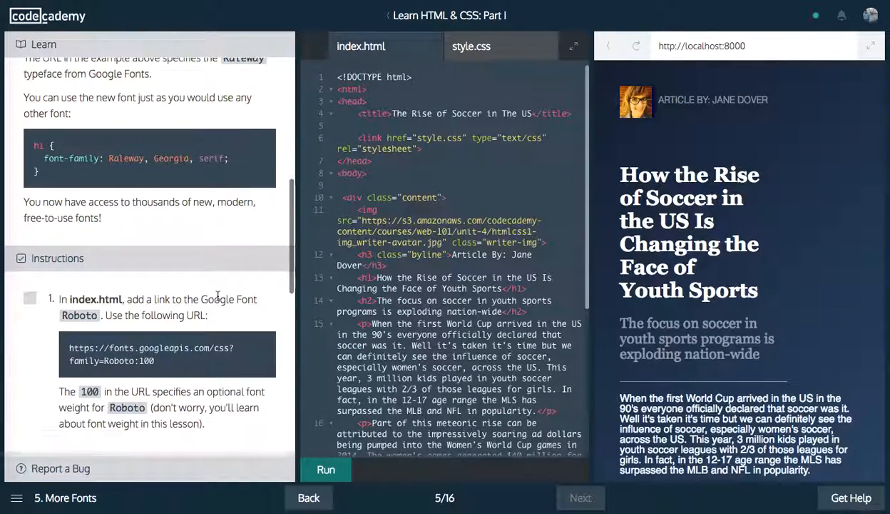
scroll("down", 3)
type("<link href=\"https://fonts.googleapis.com/css?family=Roboto:100\" type=\"text/css\" rel=\"stylesheet\">")
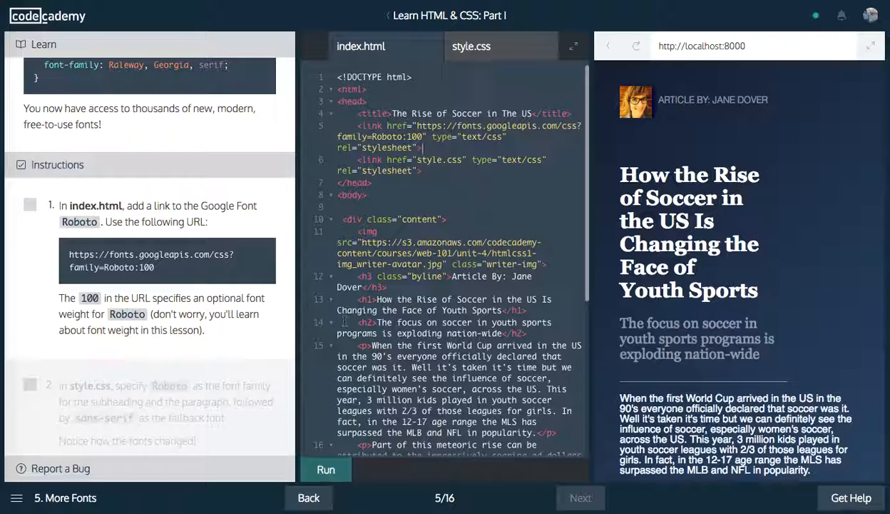
left_click(326, 469)
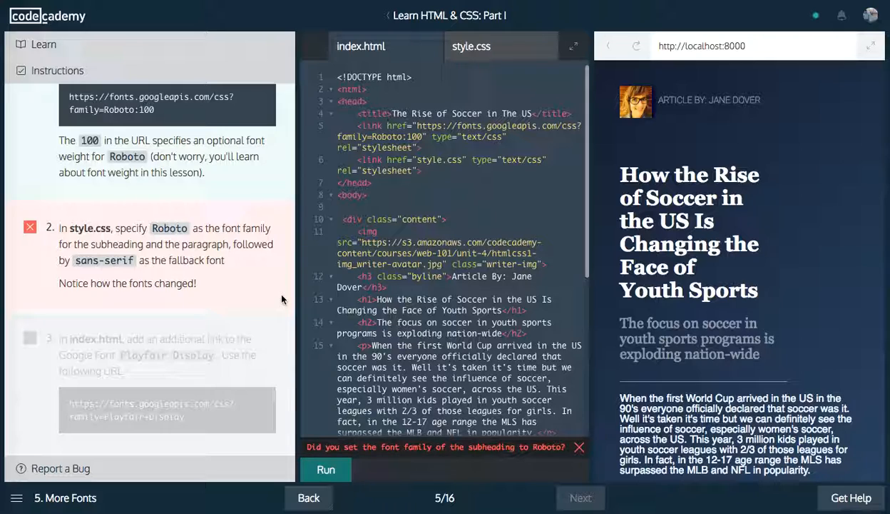
Add an h2, p rule with font-family: Roboto, sans-serif in style.css.
left_click(471, 46)
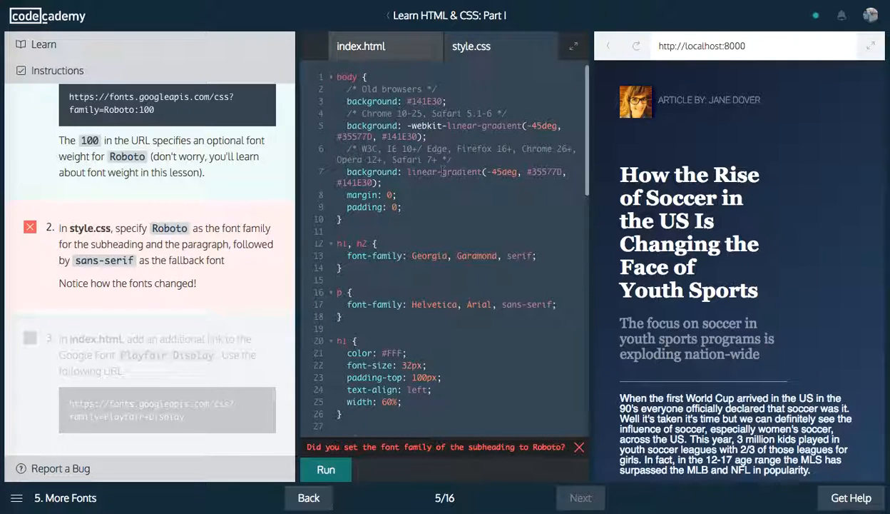
scroll("down", 3)
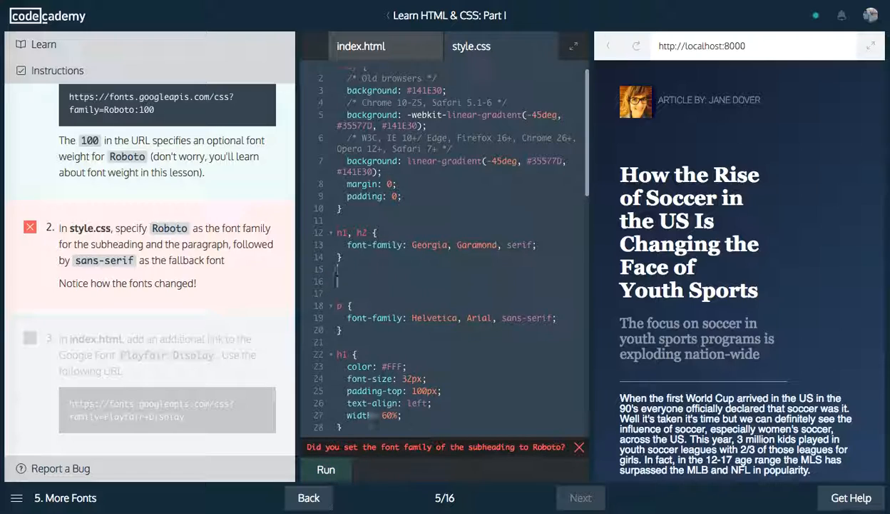
type("h2, p {")
type("font-family:")
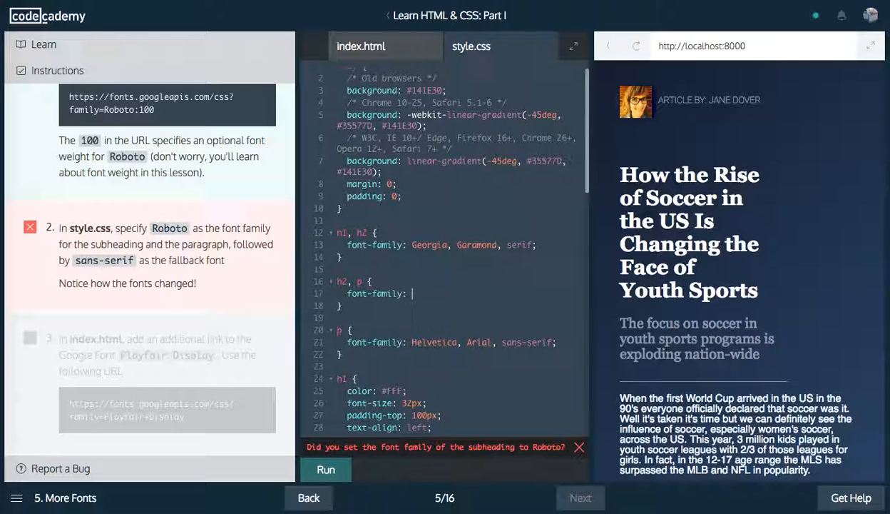
type("Roboto;")
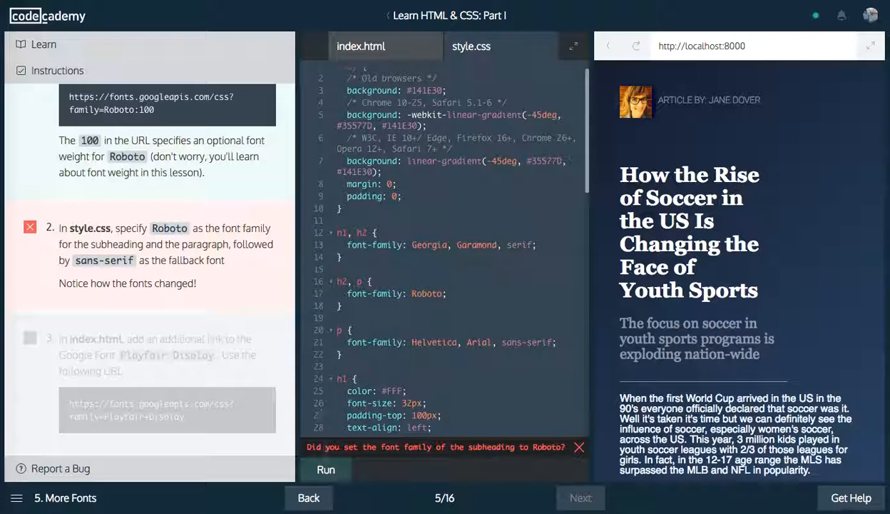
scroll("down", 3)
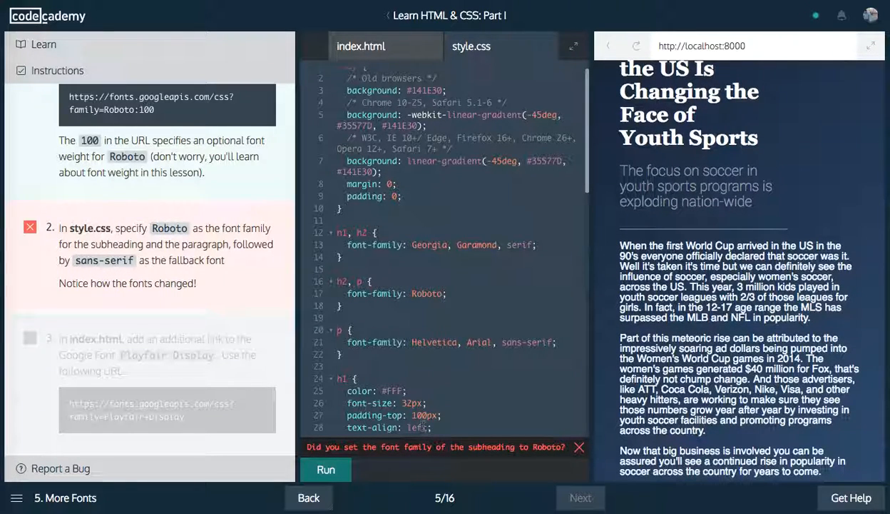
type(", s")
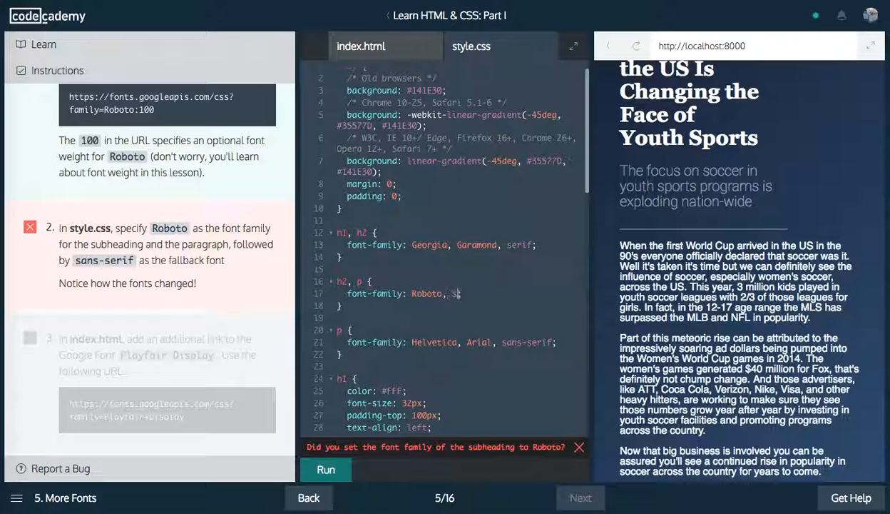
type("ans-serifc")
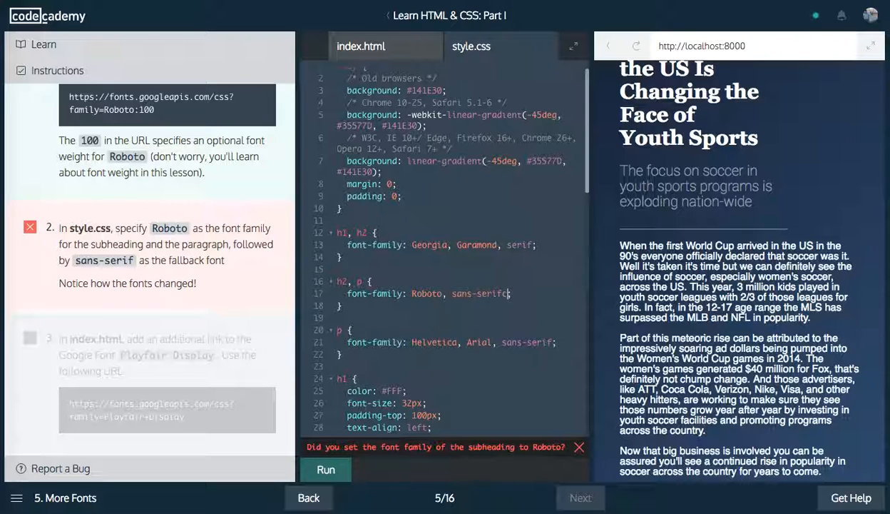
left_click(326, 468)
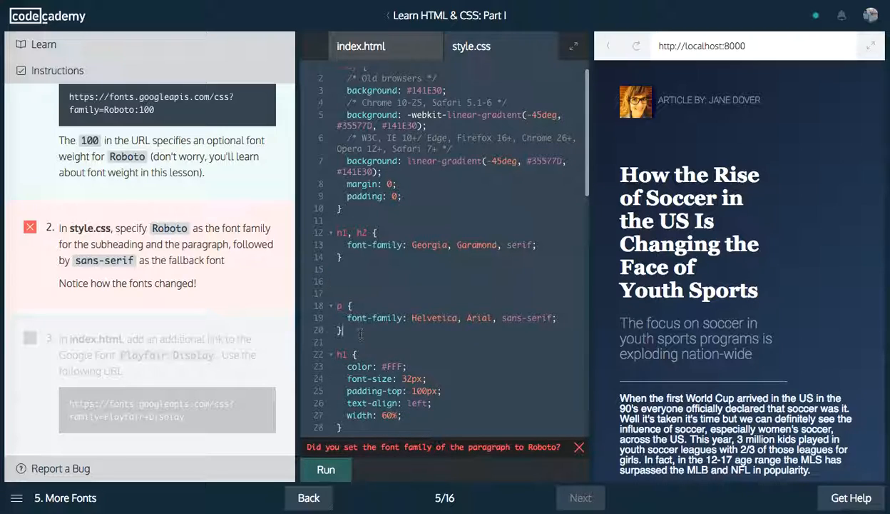
left_click(326, 469)
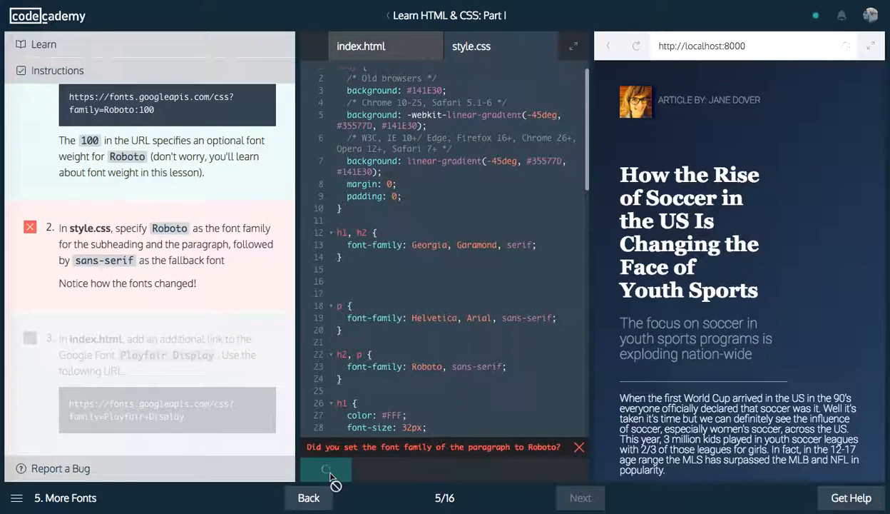
left_click(325, 469)
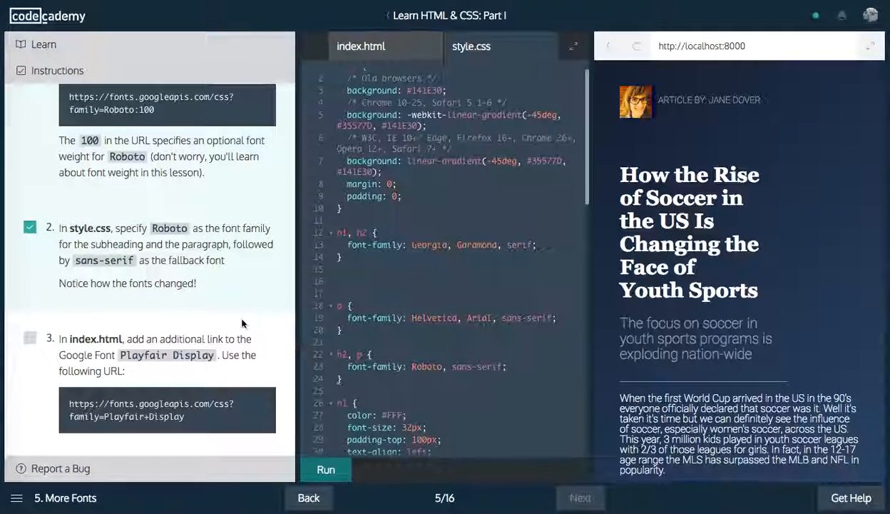
Add a Playfair Display Google Fonts link to the head of index.html.
scroll("down", 3)
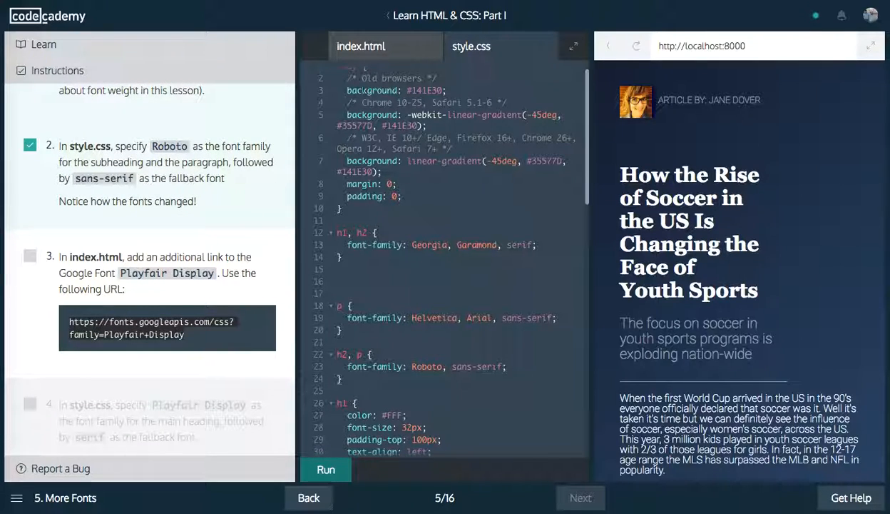
left_click(361, 46)
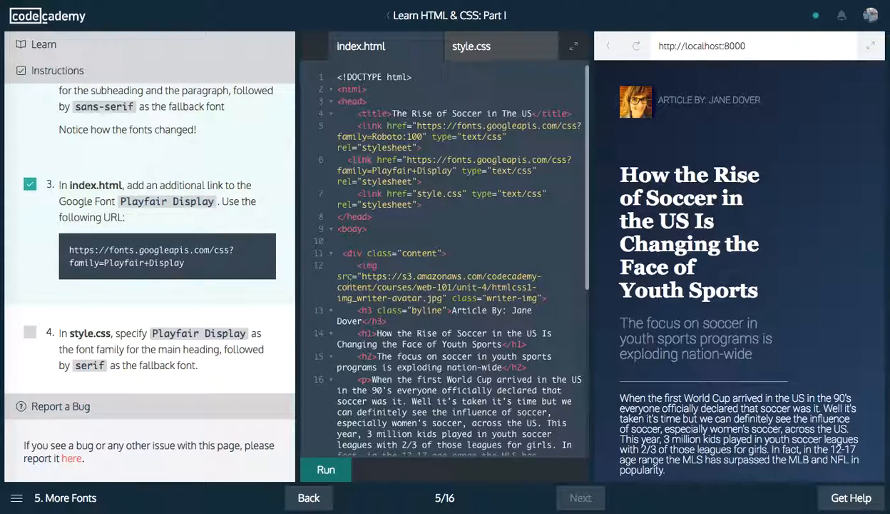
left_click(471, 46)
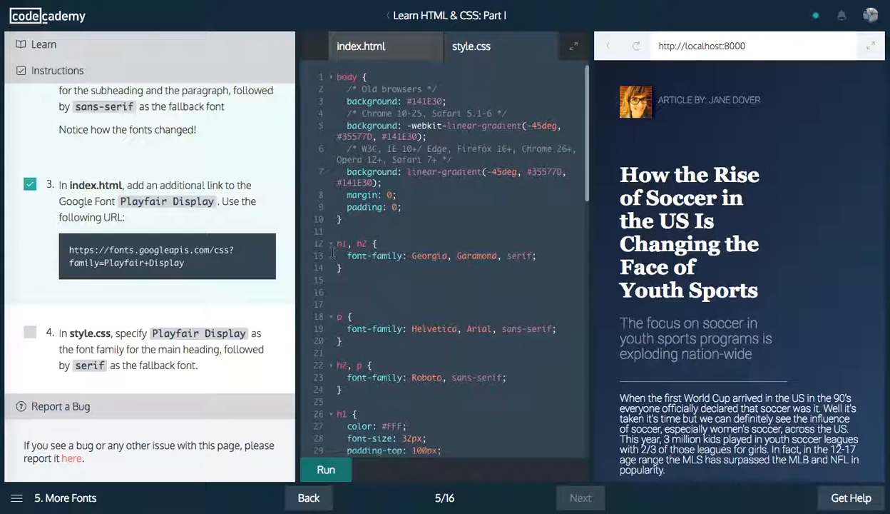
Set the h1 font-family to Playfair Display with a serif fallback.
scroll("down", 3)
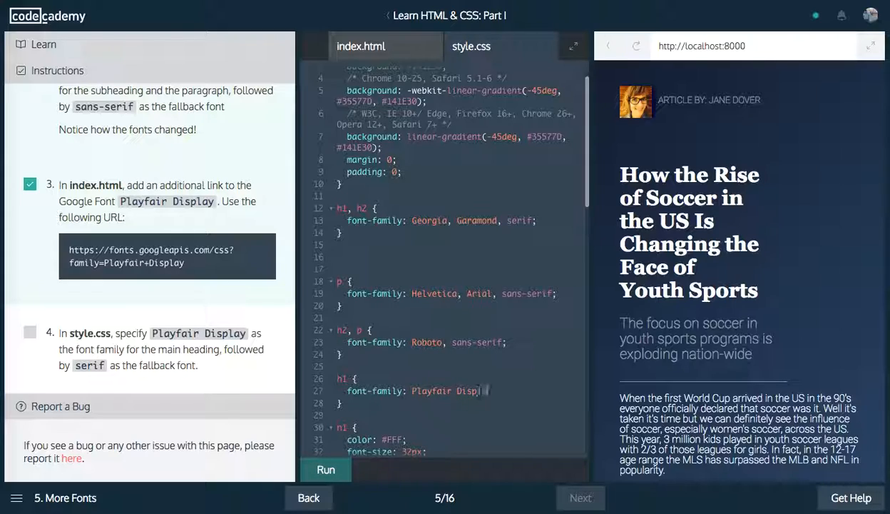
type(", serif;")
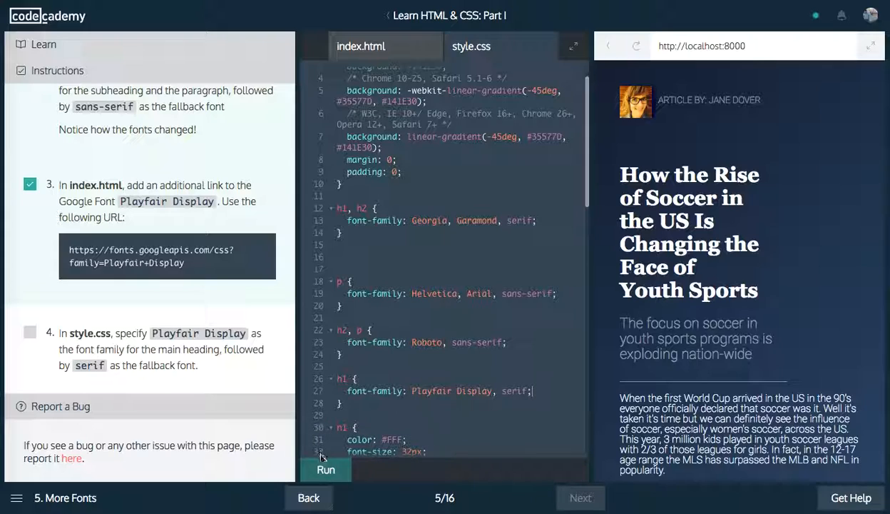
left_click(325, 470)
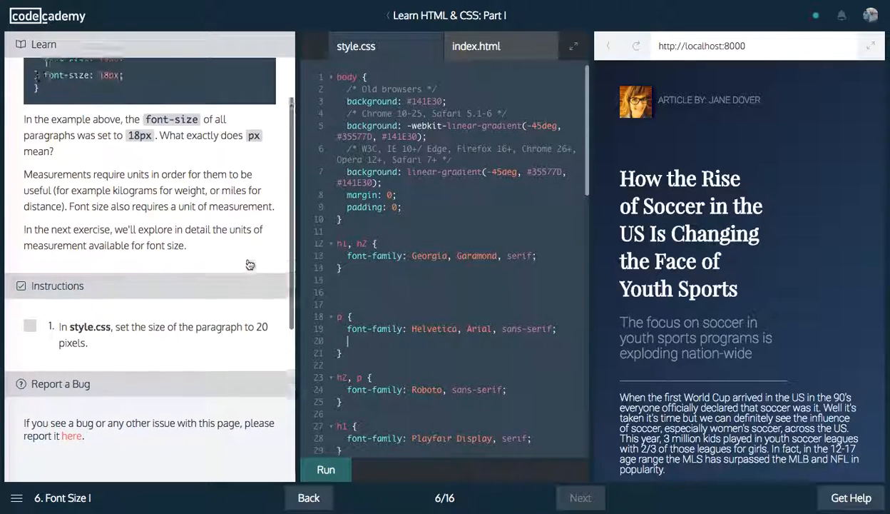
Give the p rule font-size: 20px and run it.
type("font-size: 20px;")
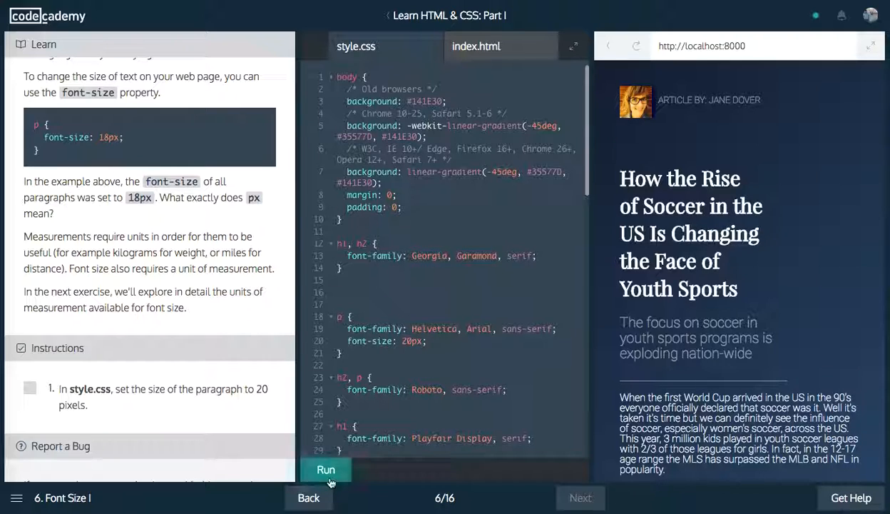
left_click(325, 470)
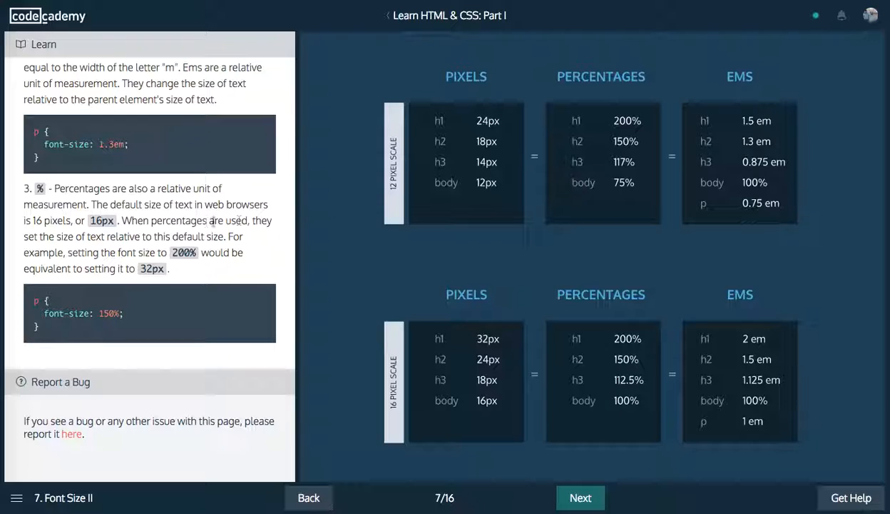
scroll("up", 3)
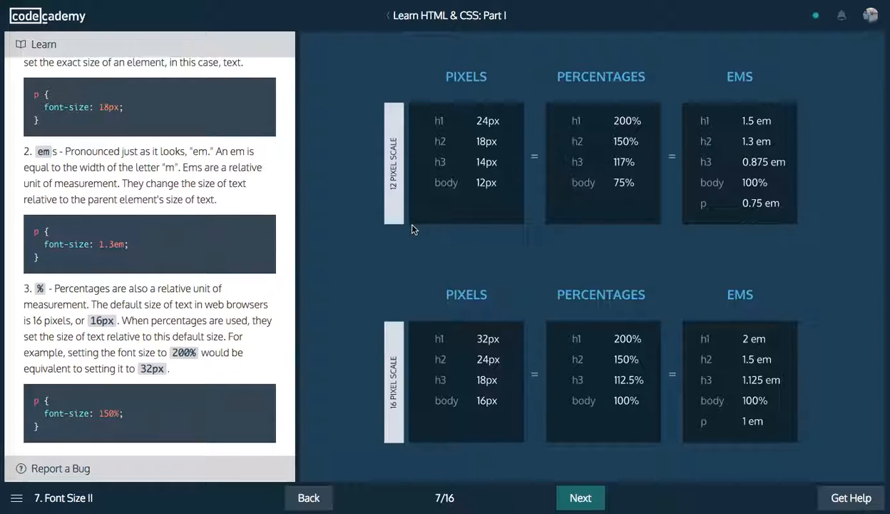
mouse_move(446, 149)
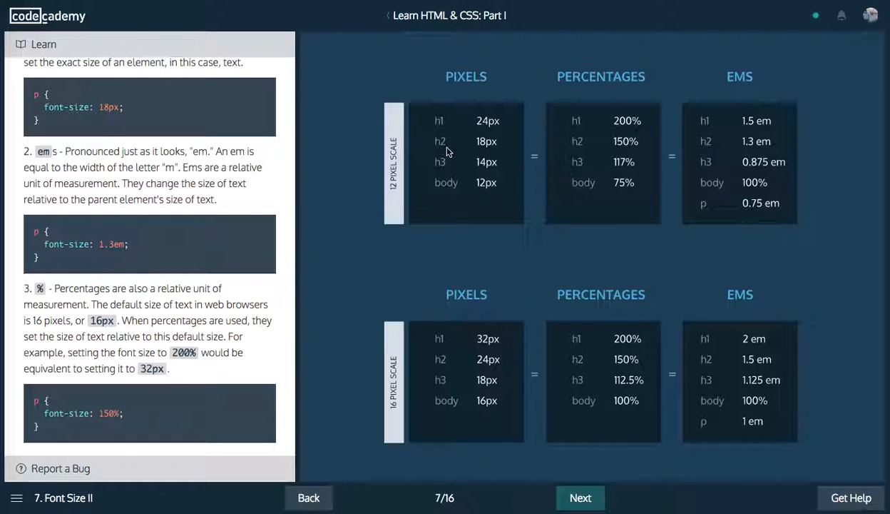
mouse_move(416, 108)
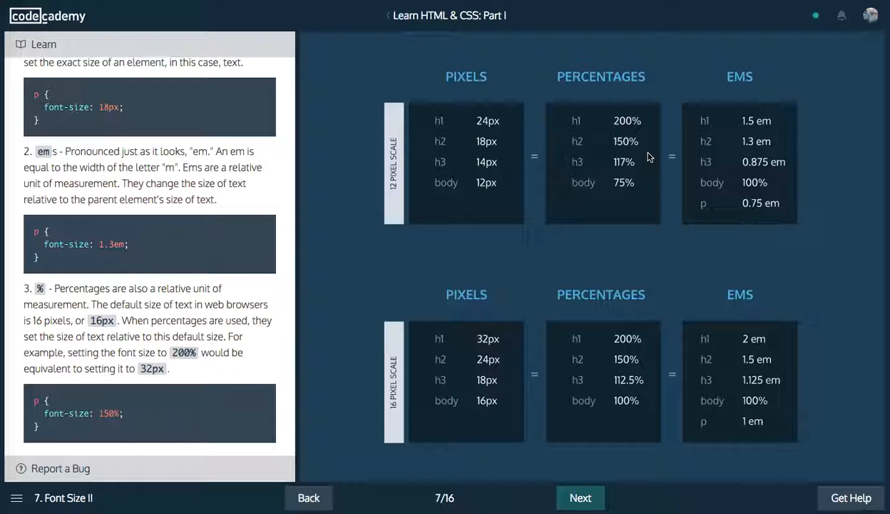
mouse_move(577, 341)
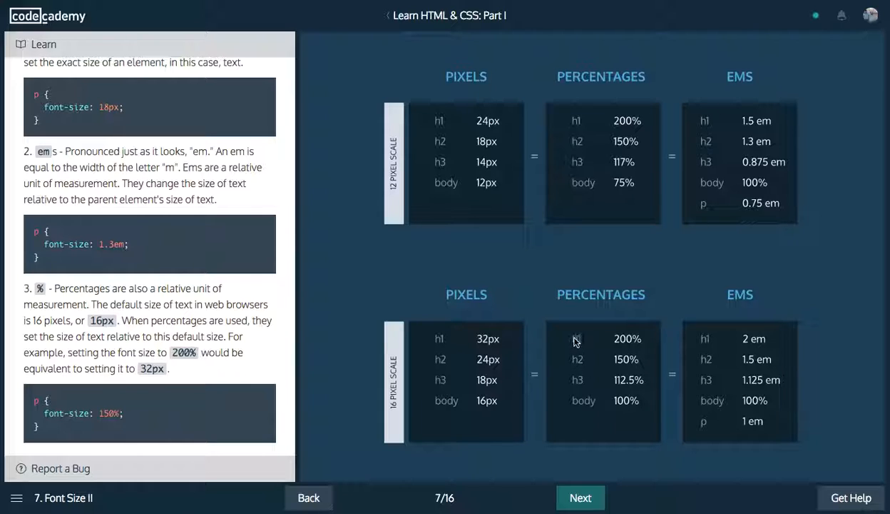
mouse_move(505, 190)
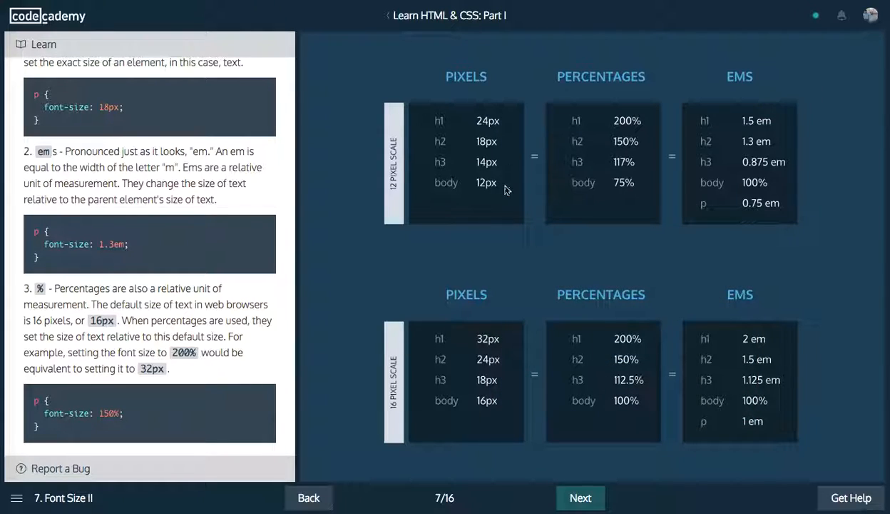
mouse_move(562, 169)
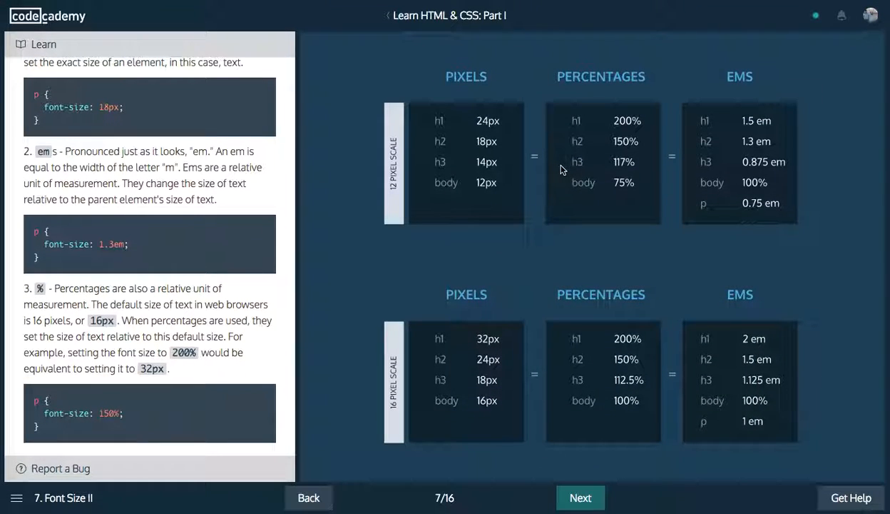
mouse_move(556, 446)
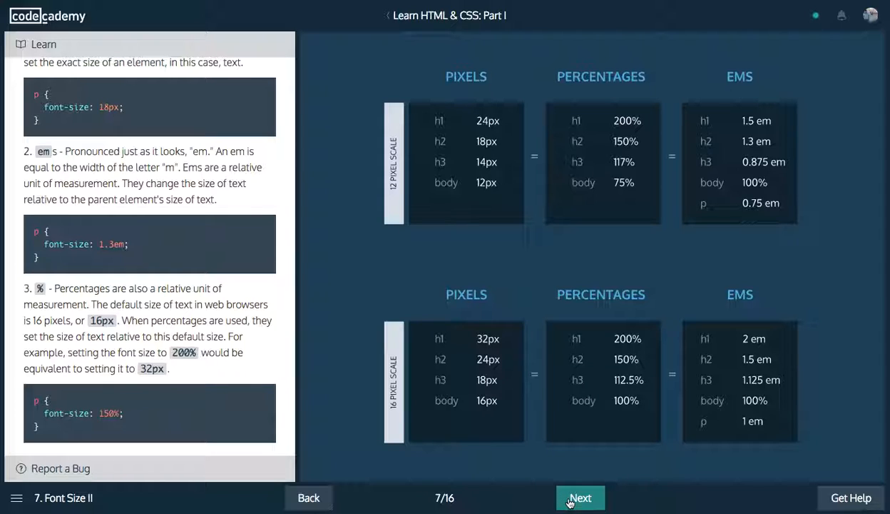
Advance to exercise 8, Line Height, and add line-height: 1.7em to paragraphs.
left_click(580, 497)
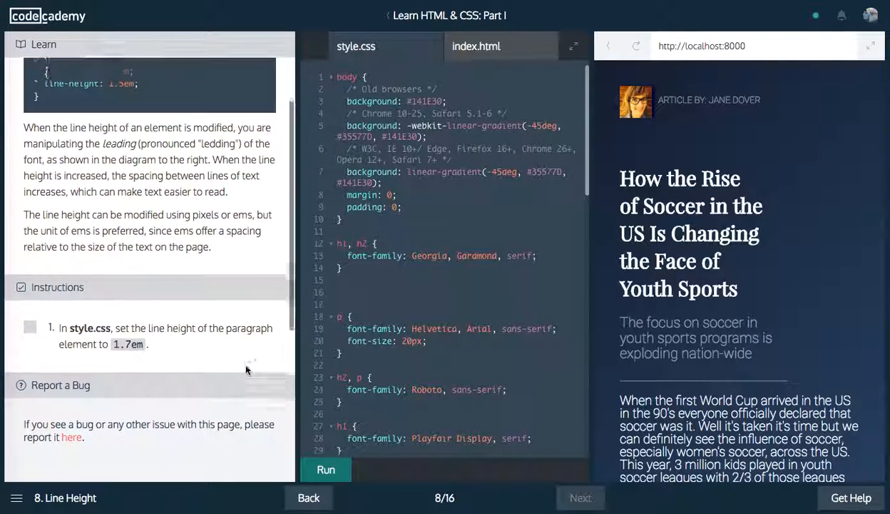
scroll("up", 3)
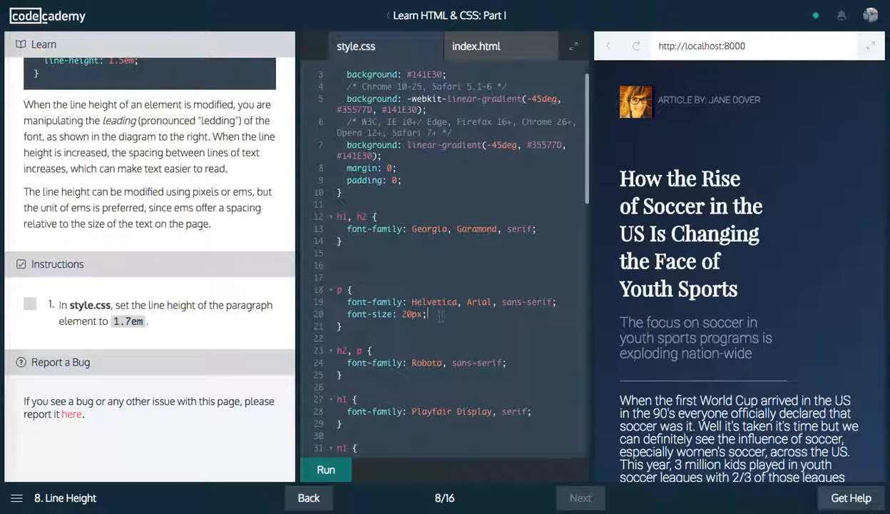
type("line-height: 1.")
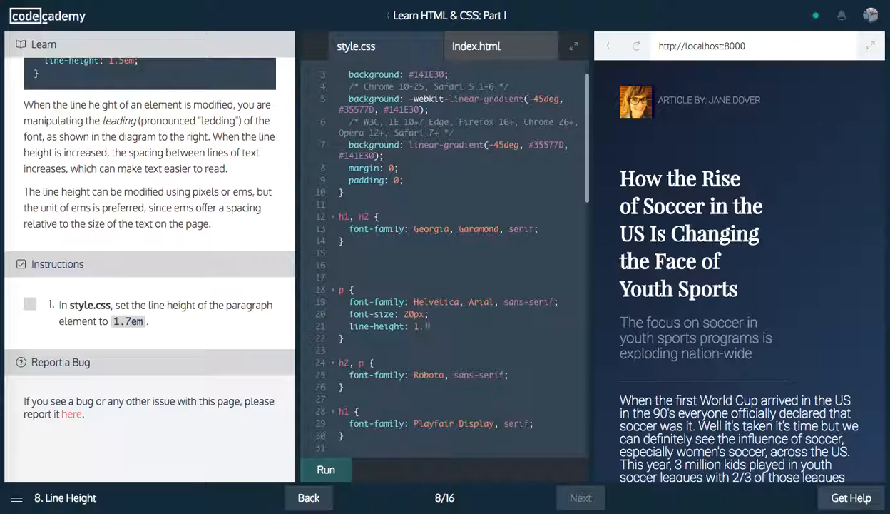
type("7em;")
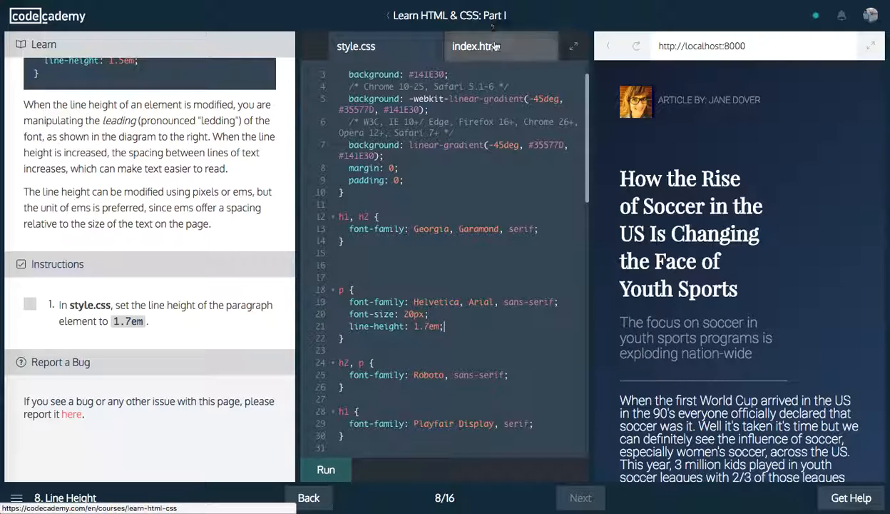
left_click(476, 46)
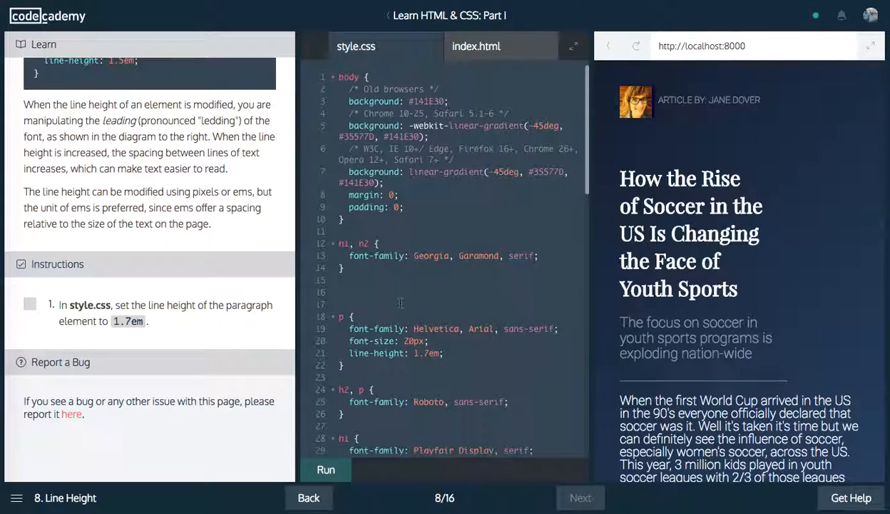
scroll("down", 3)
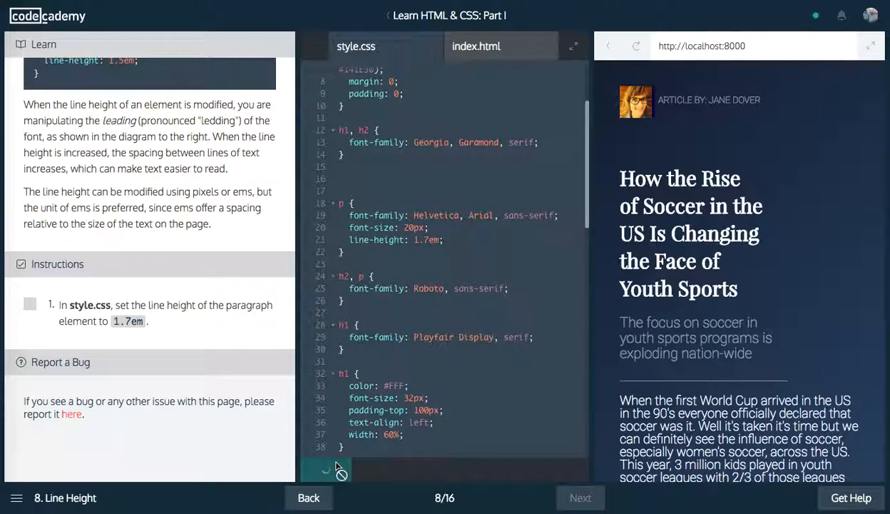
Run the exercise, fix the second p rule's line-height from 1em to 1.7em, and rerun until it passes.
left_click(326, 470)
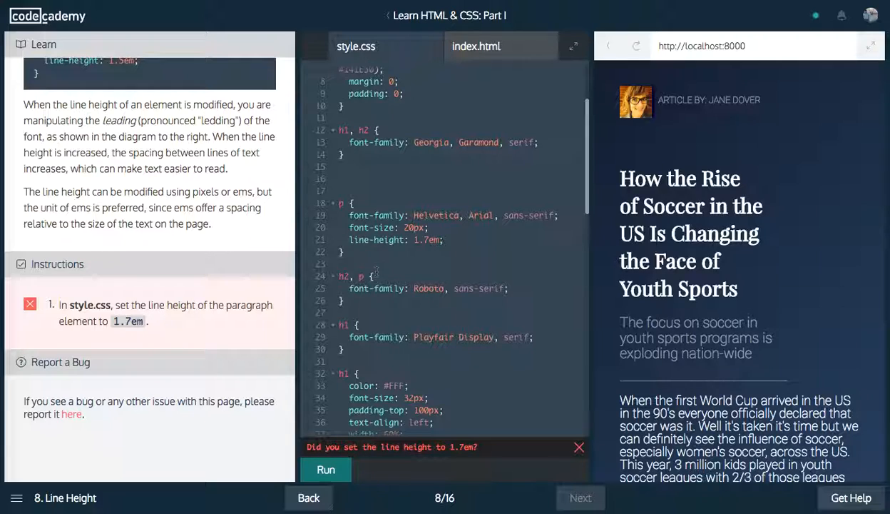
scroll("down", 3)
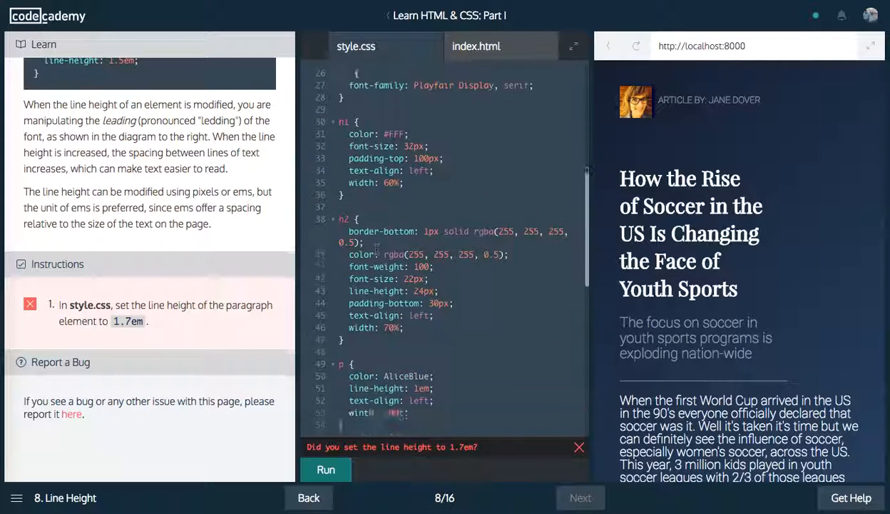
scroll("up", 3)
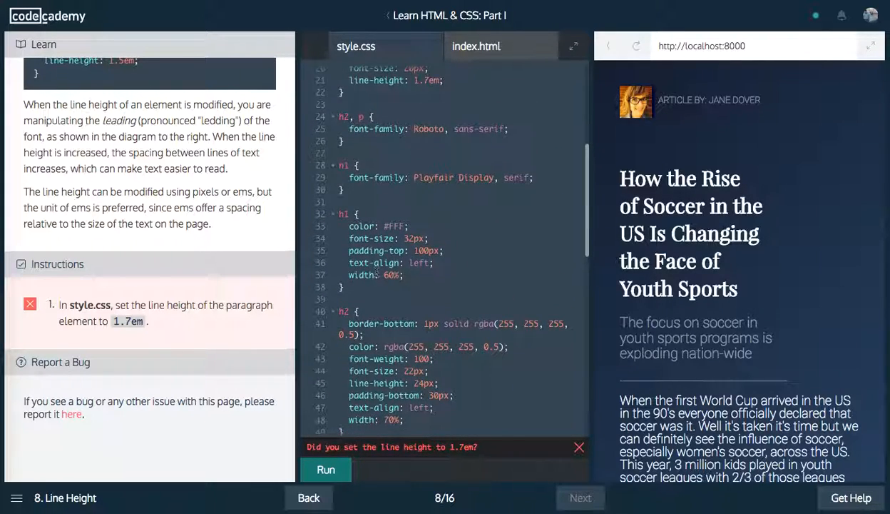
scroll("down", 3)
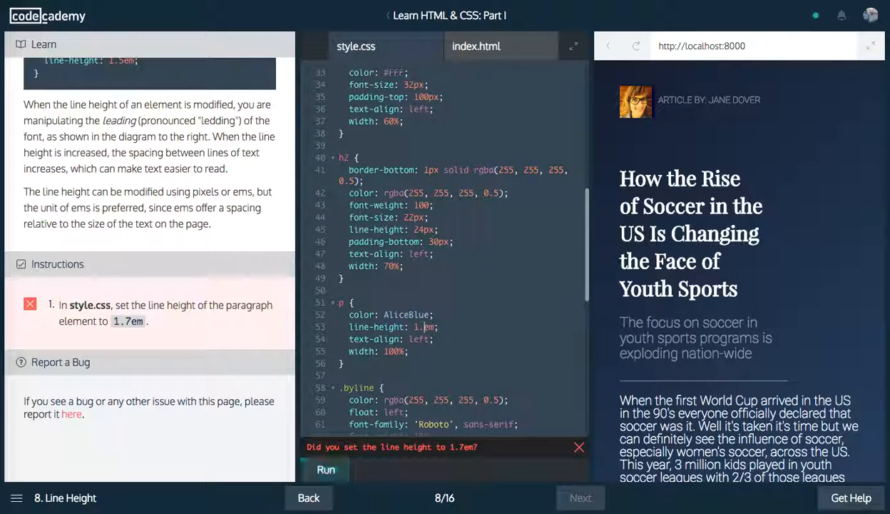
left_click(326, 469)
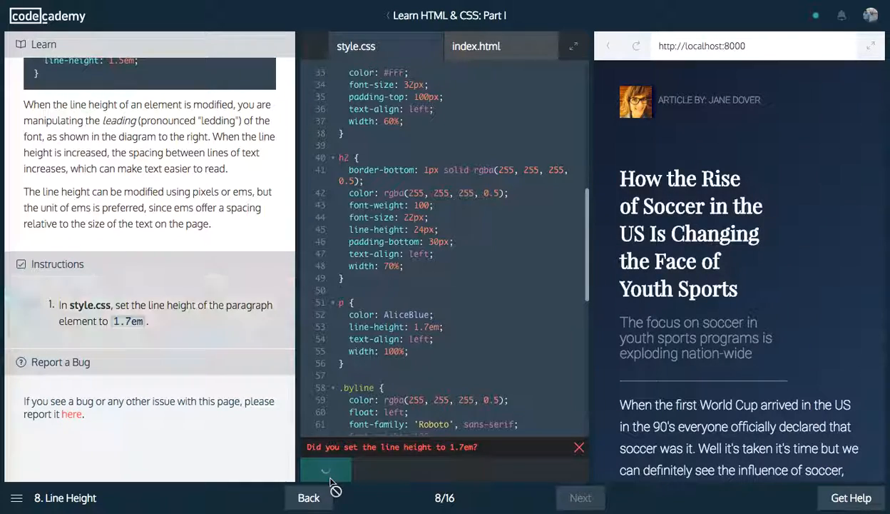
left_click(325, 470)
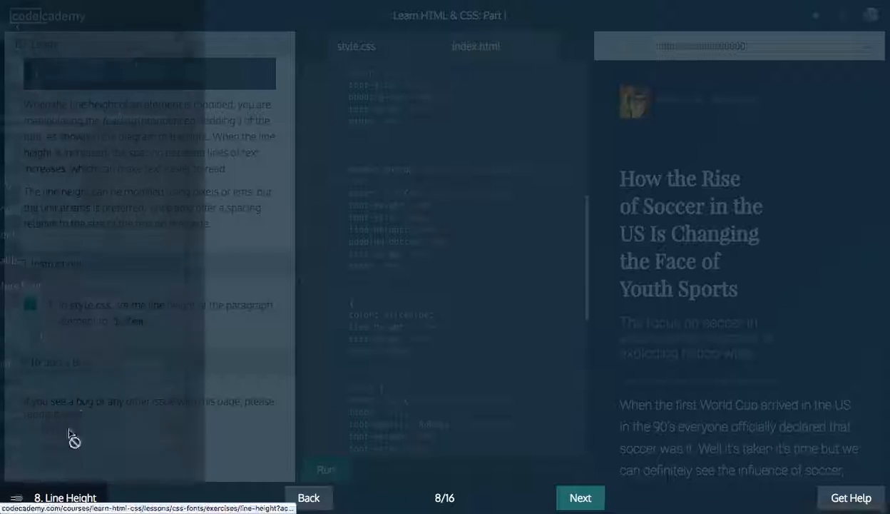